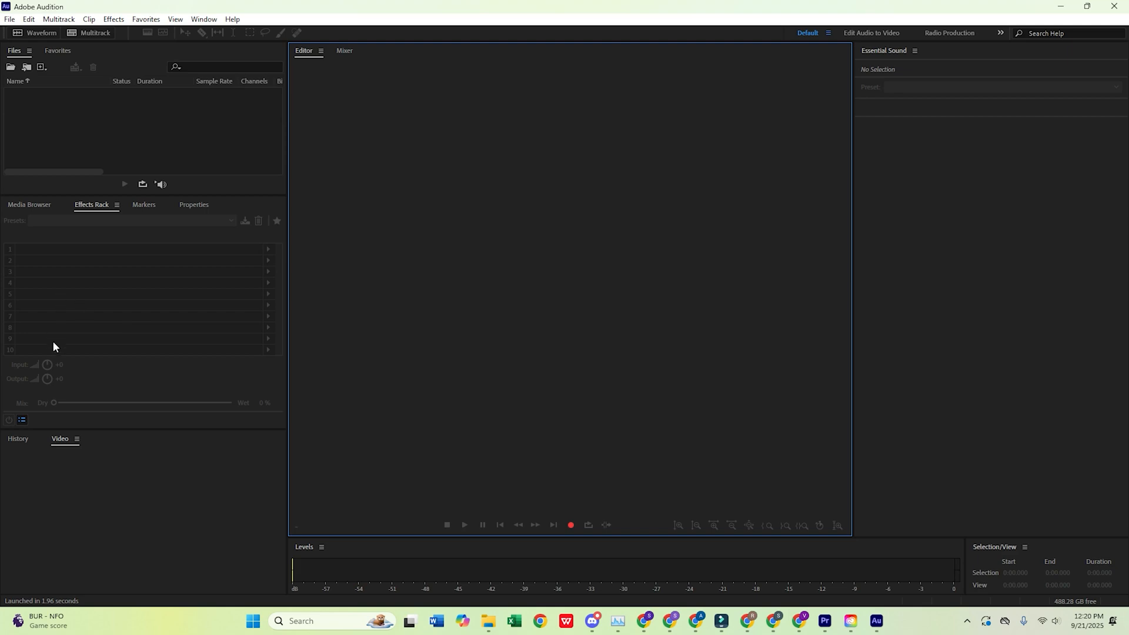
{"action": "mouse_move", "coordinate": [236, 336]}
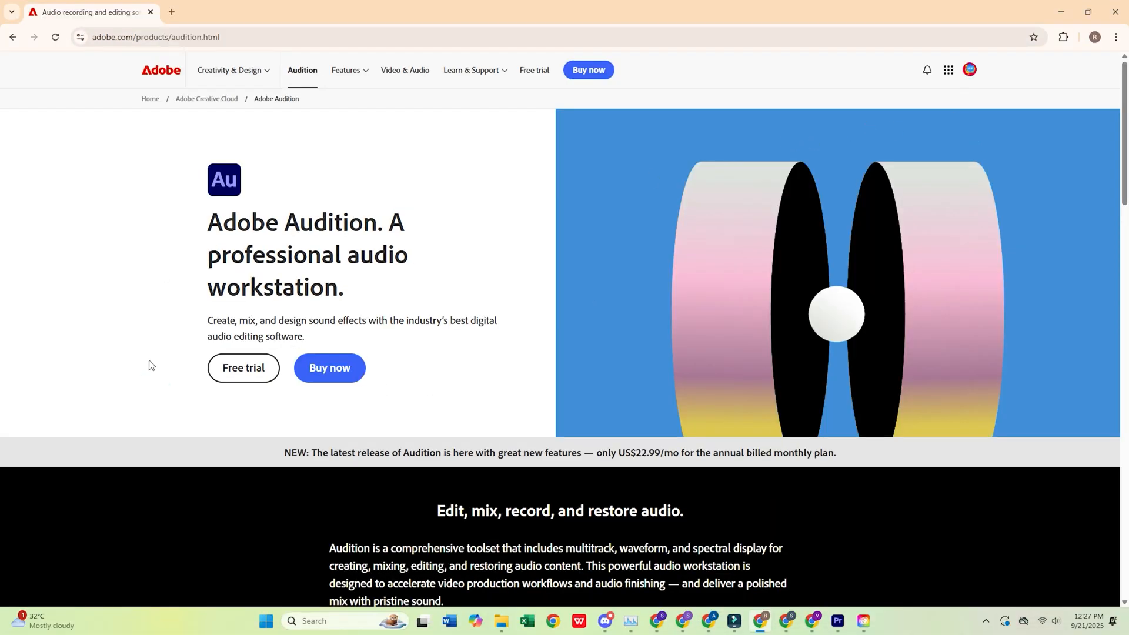
{"action": "mouse_move", "coordinate": [456, 456]}
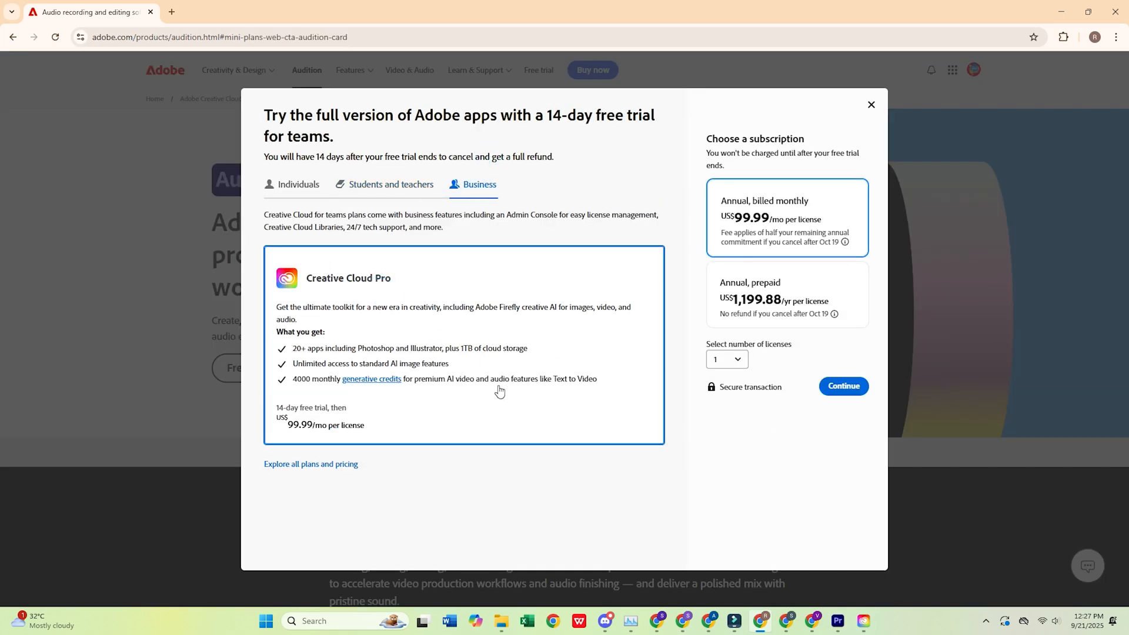
- Continue with the Creative Cloud Pro annual plan, billed monthly, to the business email step
{"action": "left_click", "coordinate": [843, 386]}
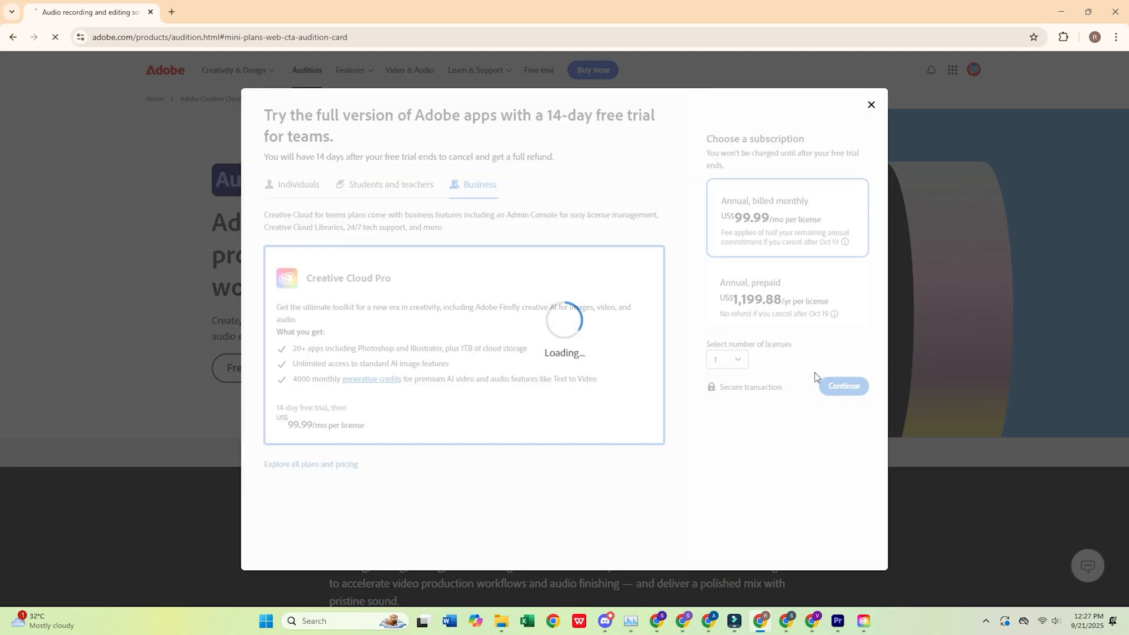
{"action": "left_click", "coordinate": [845, 386]}
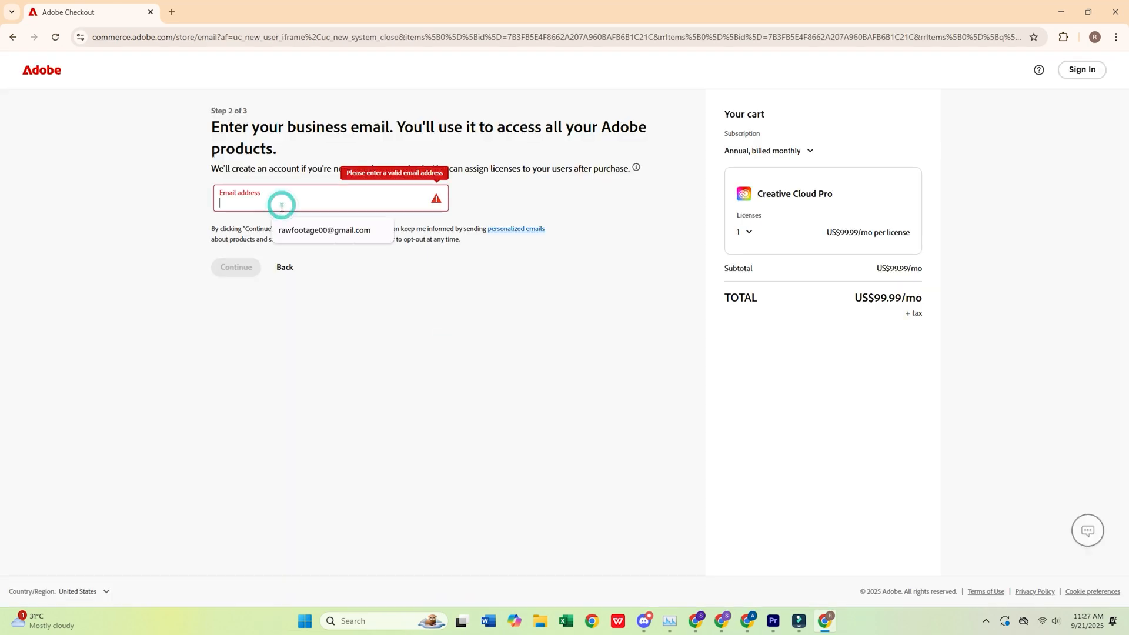
- Fill in the saved business email and continue to the payment info step for the 14-day trial
{"action": "left_click", "coordinate": [325, 230]}
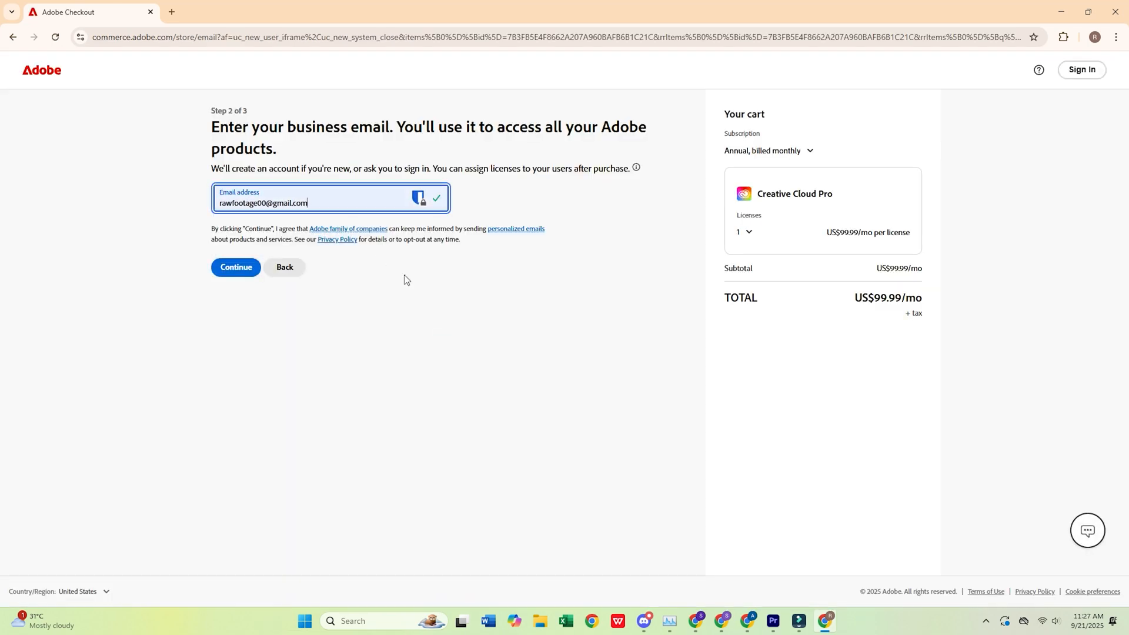
{"action": "left_click", "coordinate": [574, 313]}
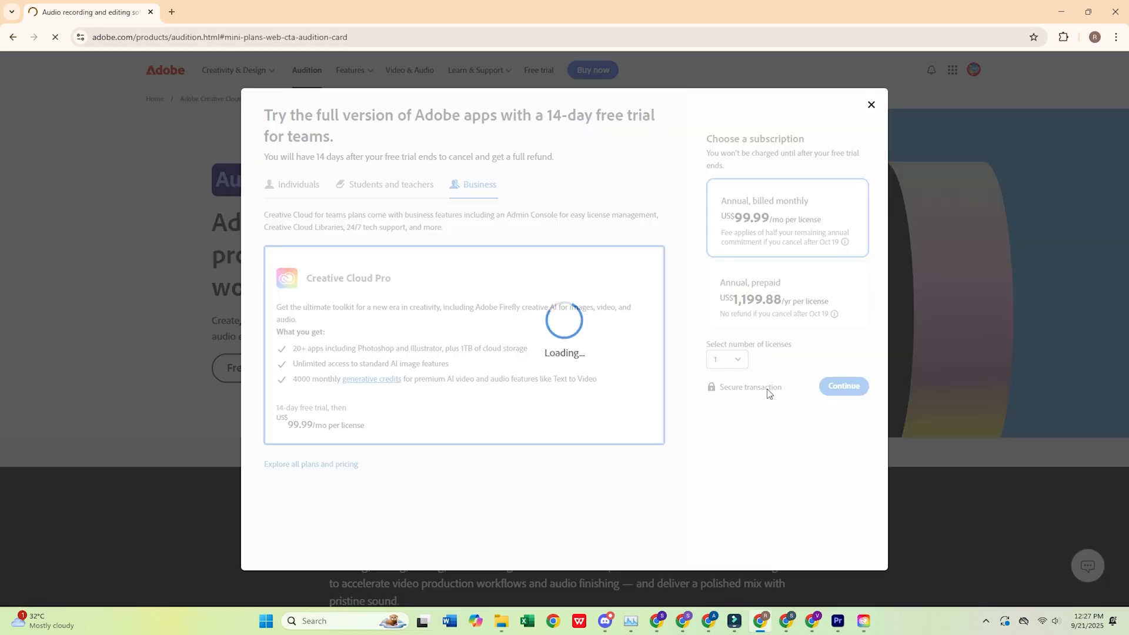
{"action": "left_click", "coordinate": [844, 385]}
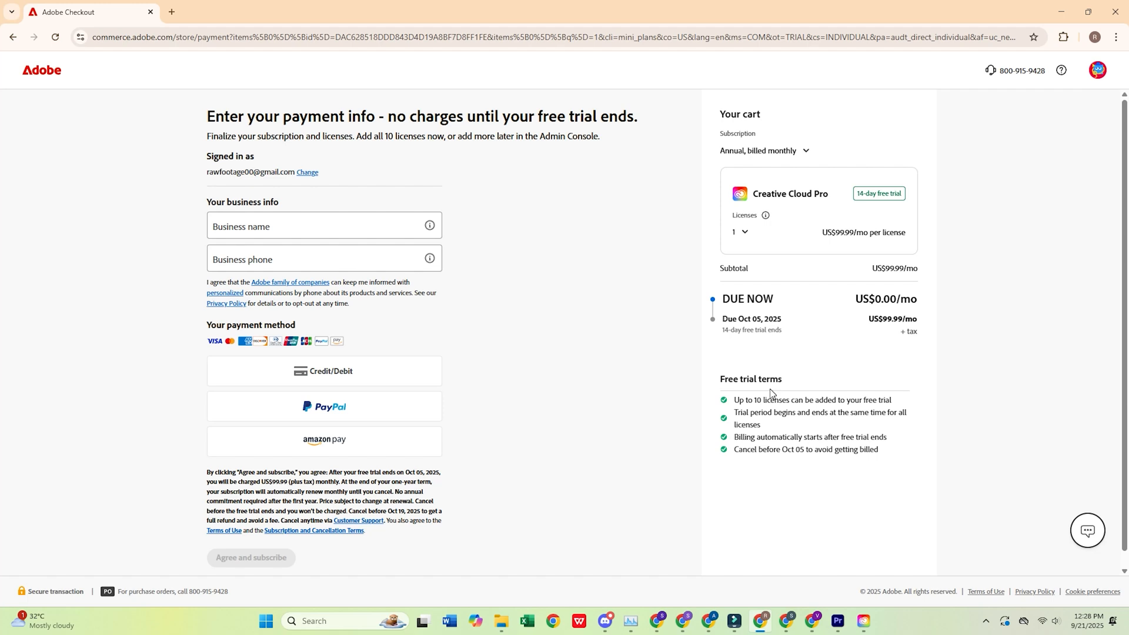
{"action": "left_click", "coordinate": [325, 370]}
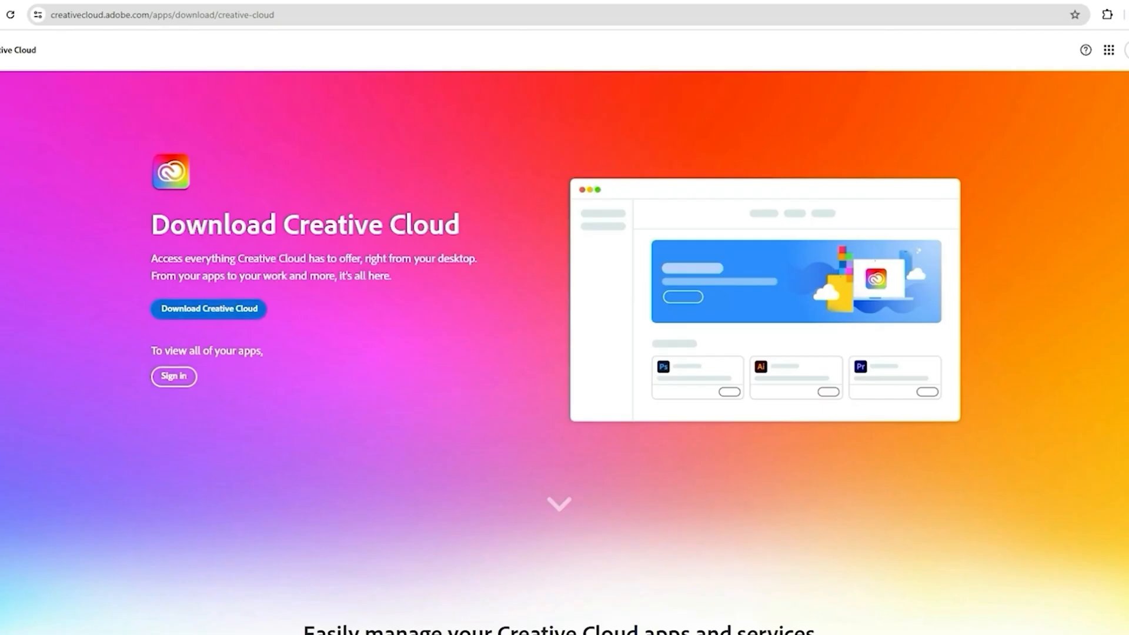
- Download the Creative Cloud desktop app from the Download Creative Cloud page
{"action": "left_click", "coordinate": [209, 308]}
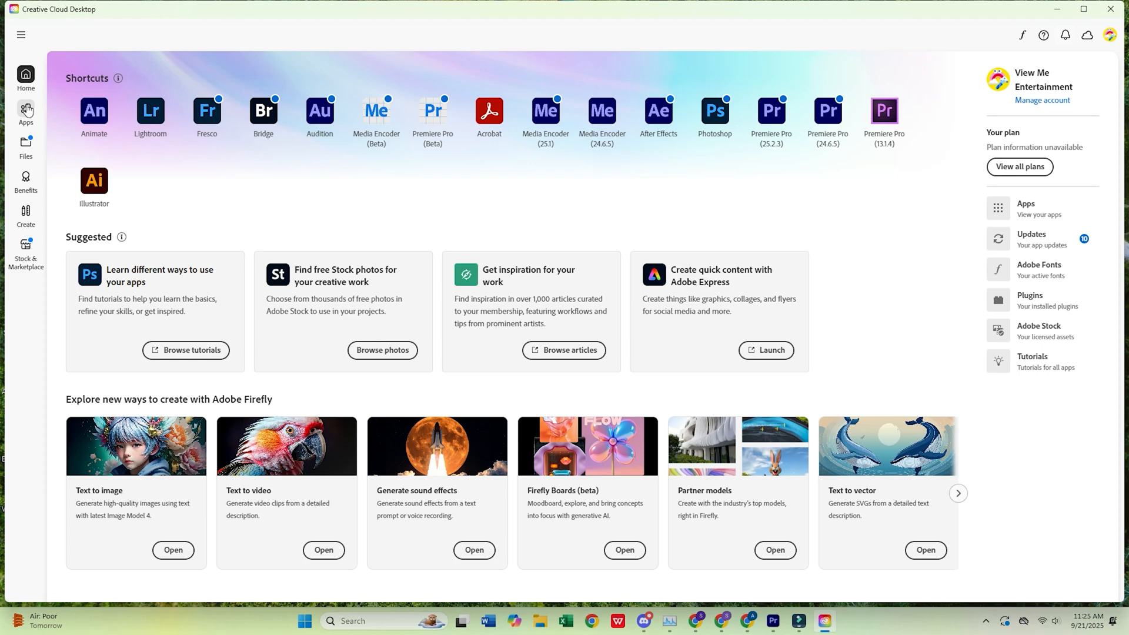
- From the Apps list, show Audition's product details via its more-options menu
{"action": "left_click", "coordinate": [26, 110]}
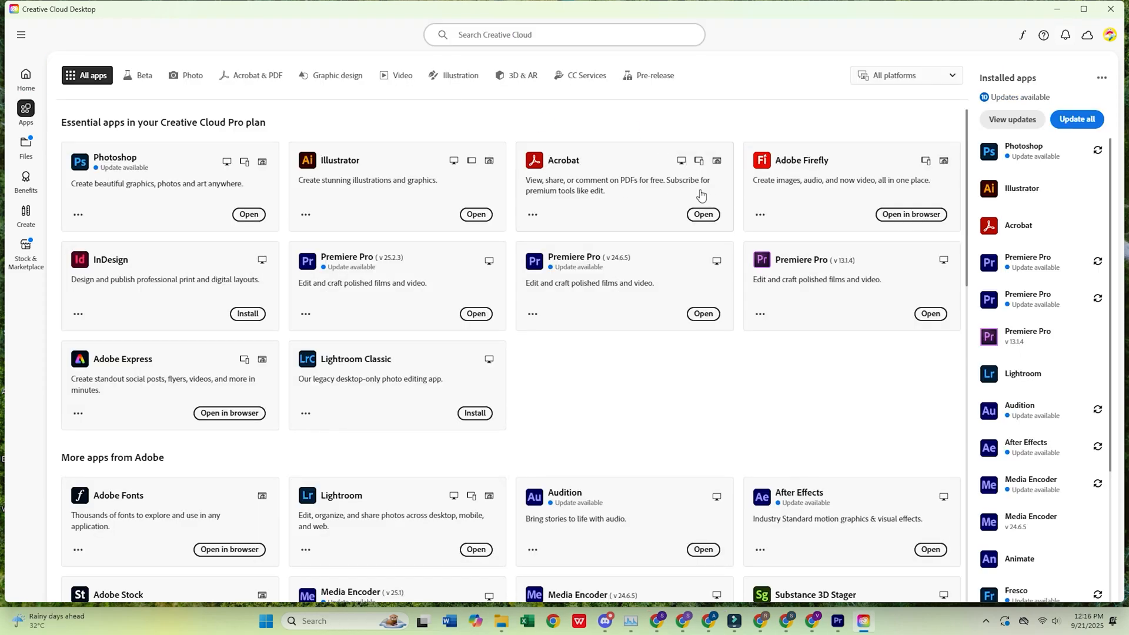
{"action": "scroll", "scroll_direction": "down", "scroll_amount": 3}
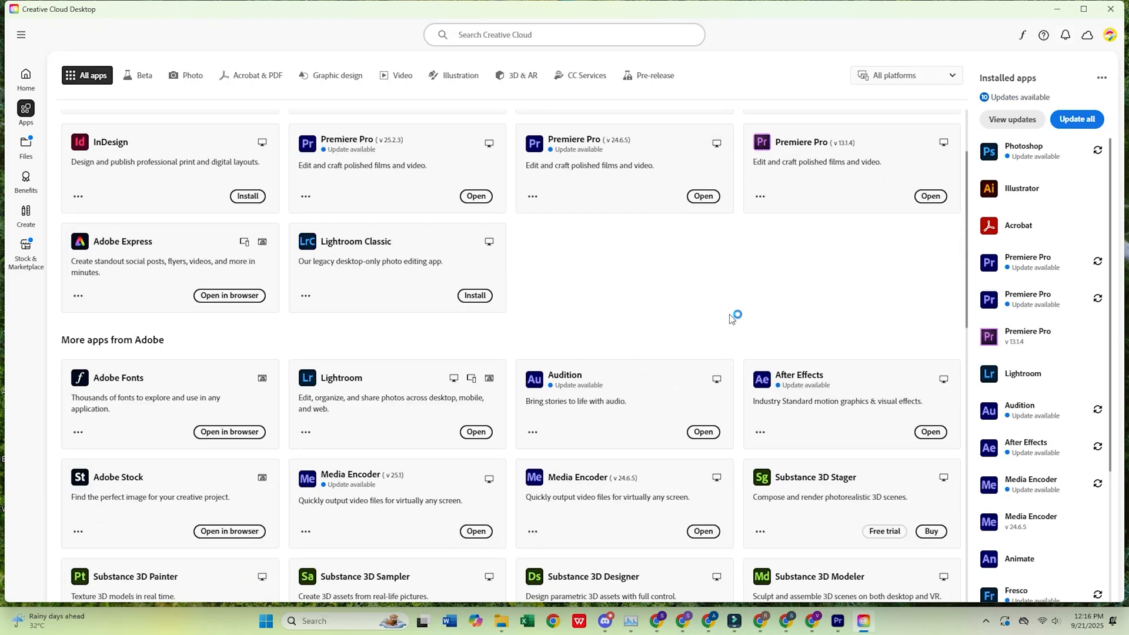
{"action": "left_click", "coordinate": [532, 259]}
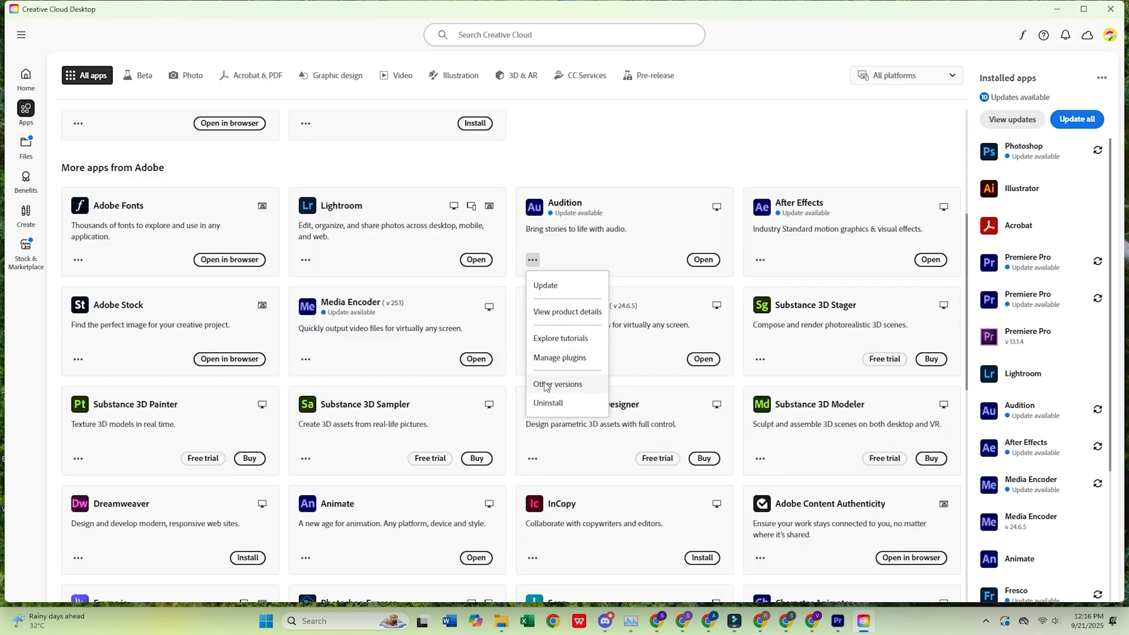
{"action": "left_click", "coordinate": [628, 222]}
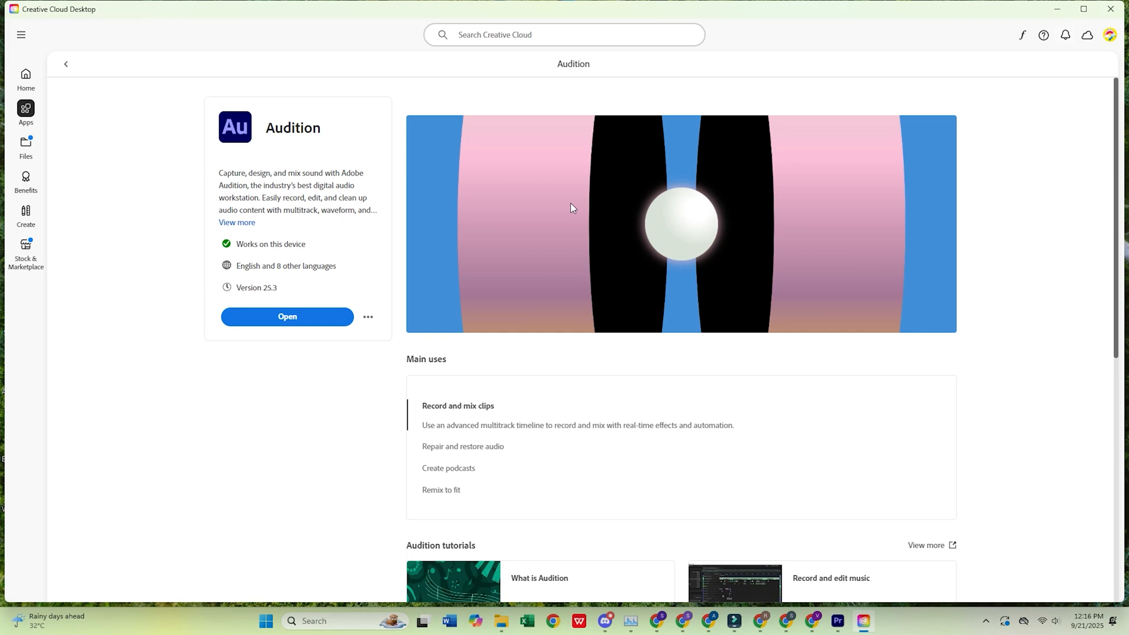
{"action": "scroll", "scroll_direction": "down", "scroll_amount": 3}
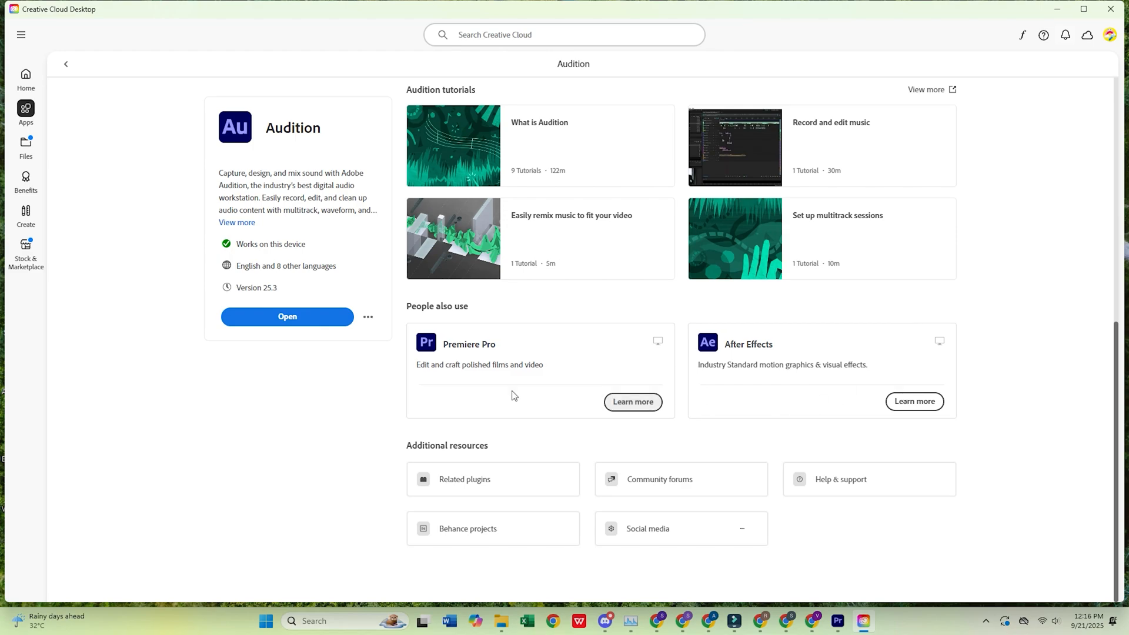
{"action": "left_click", "coordinate": [287, 316]}
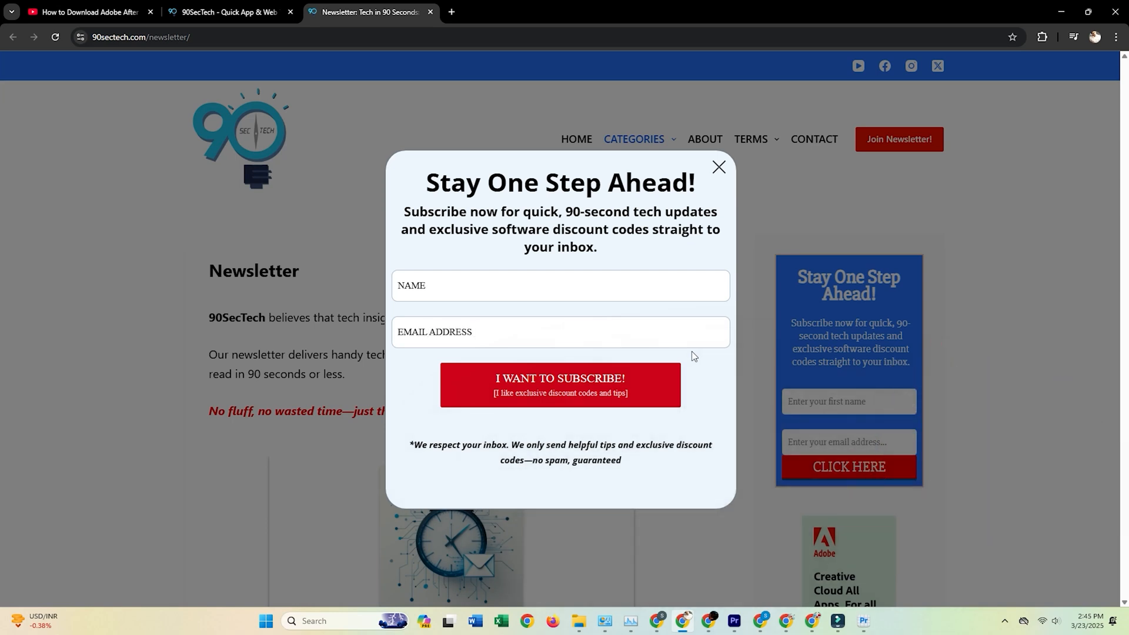
- Dismiss the Stay One Step Ahead pop-up and scroll to the embedded subscription form
{"action": "left_click", "coordinate": [719, 167]}
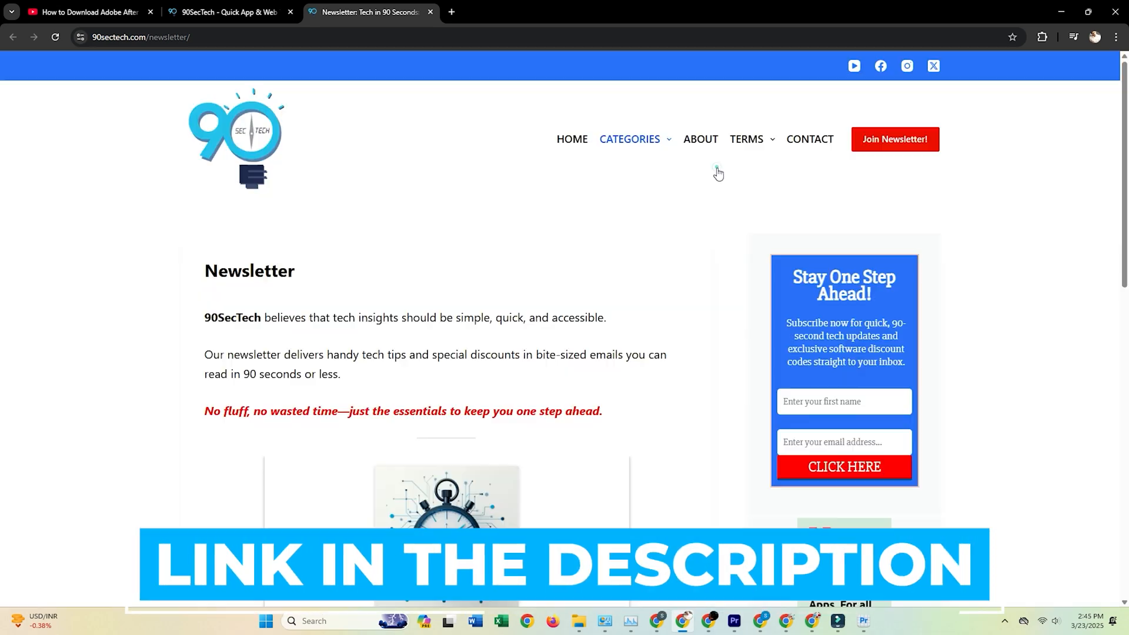
{"action": "scroll", "scroll_direction": "down", "scroll_amount": 3}
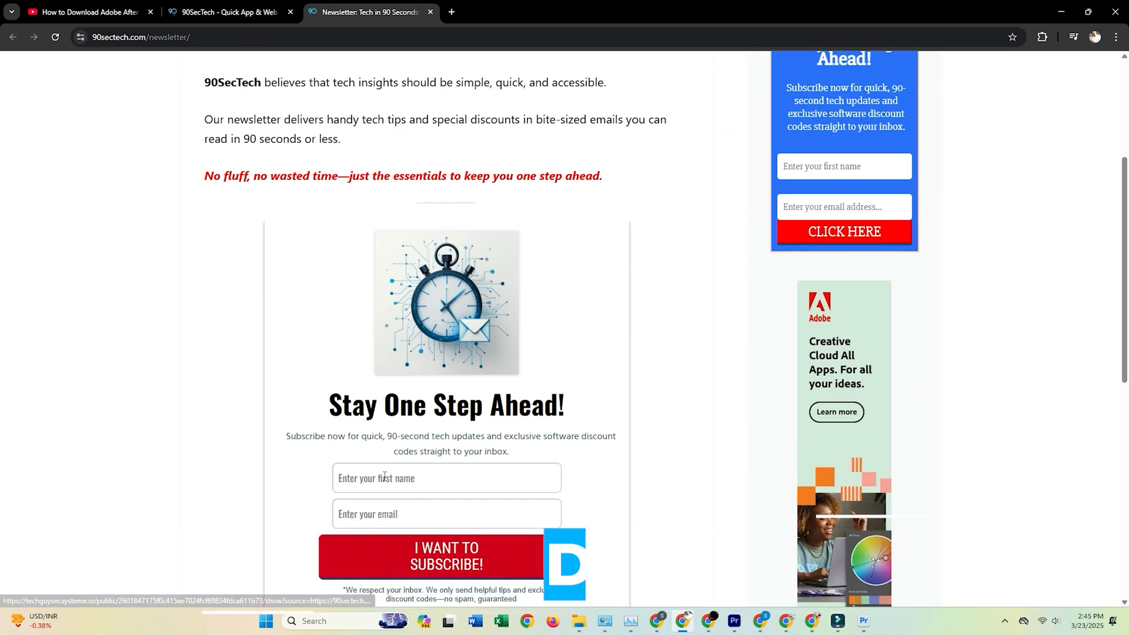